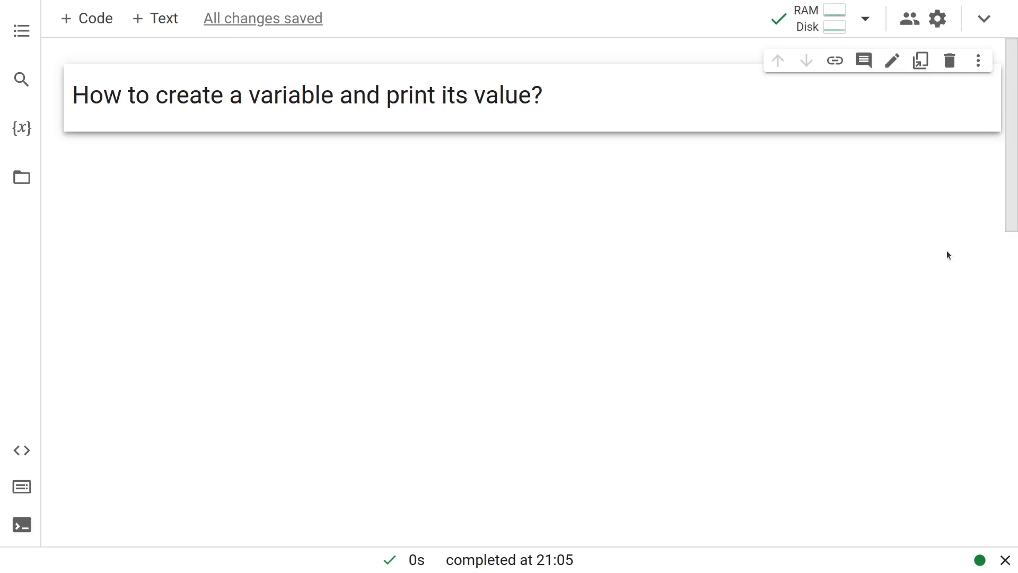
# Add a code cell assigning the string 'Krishna' to the variable name
pyautogui.click(86, 18)
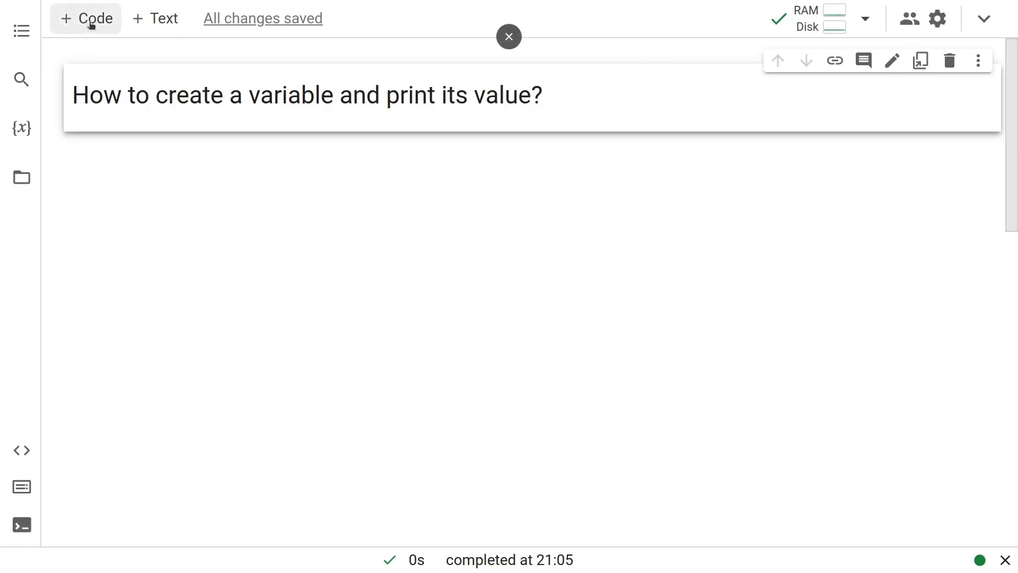
pyautogui.click(86, 18)
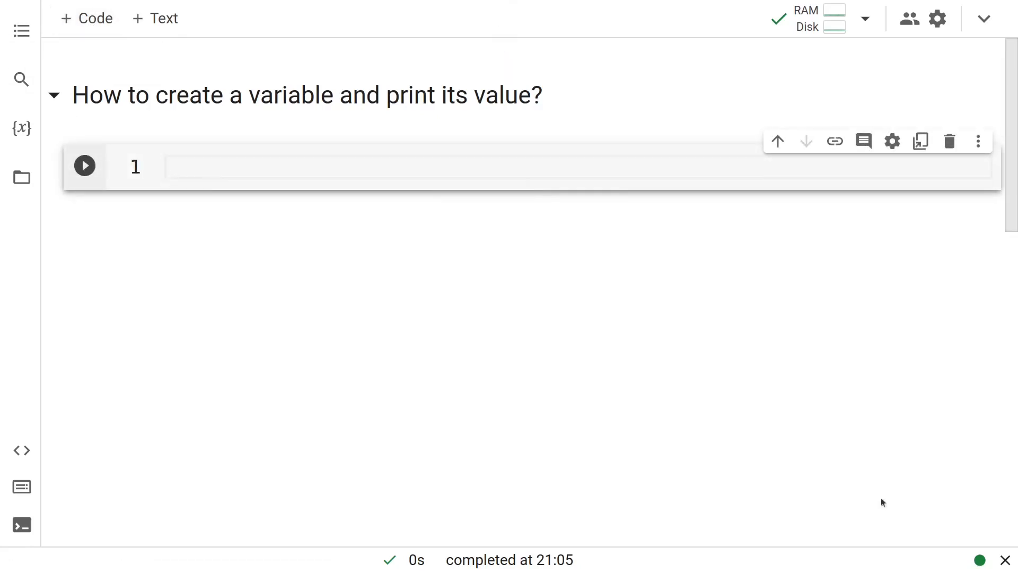
pyautogui.moveTo(815, 403)
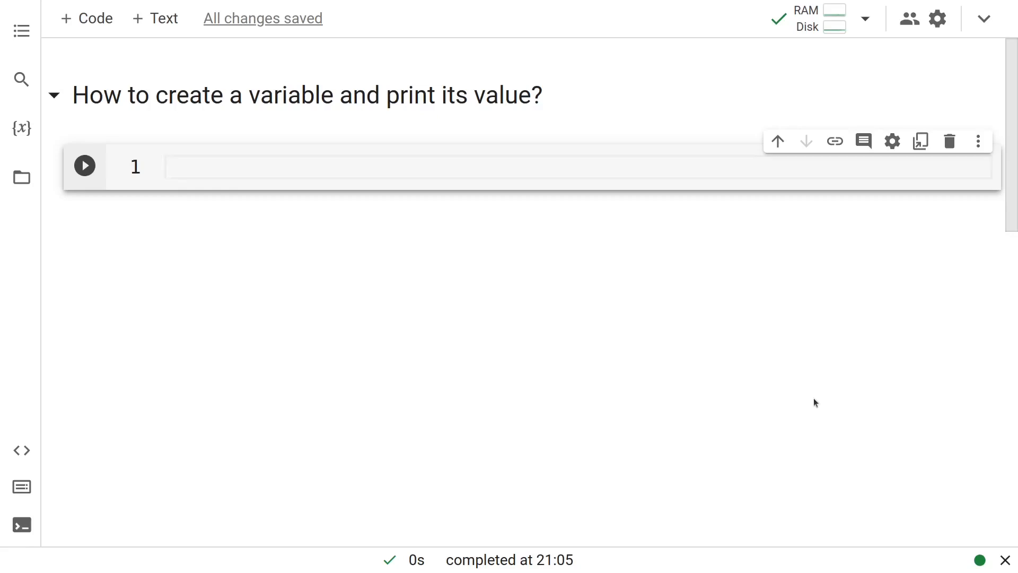
pyautogui.write('name =')
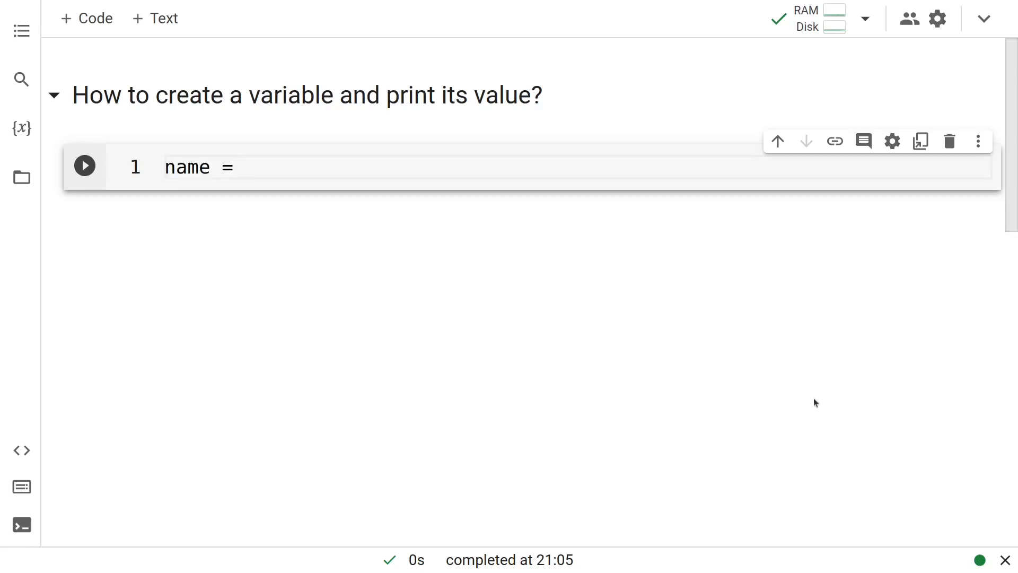
pyautogui.write("''")
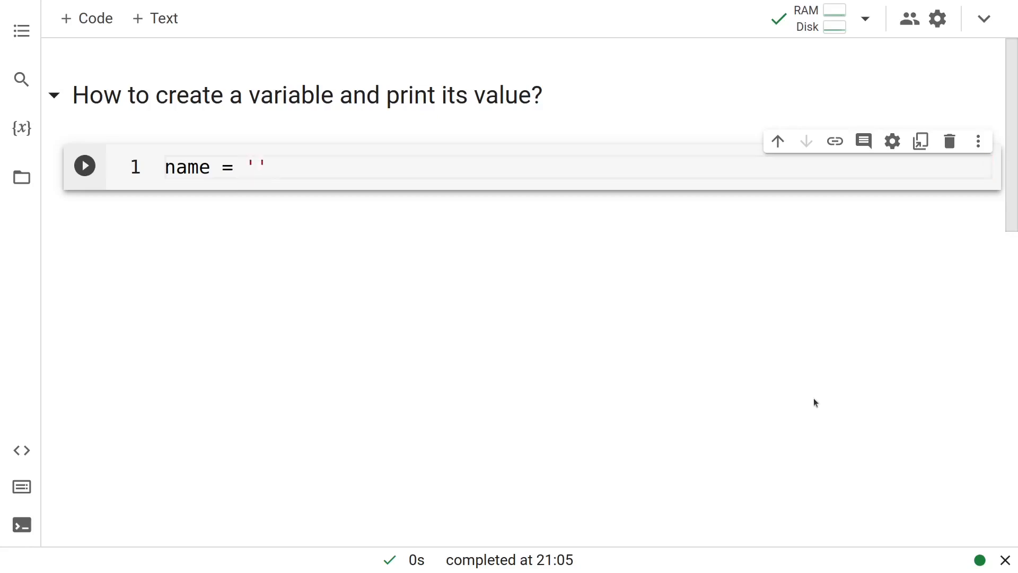
pyautogui.write('Kri')
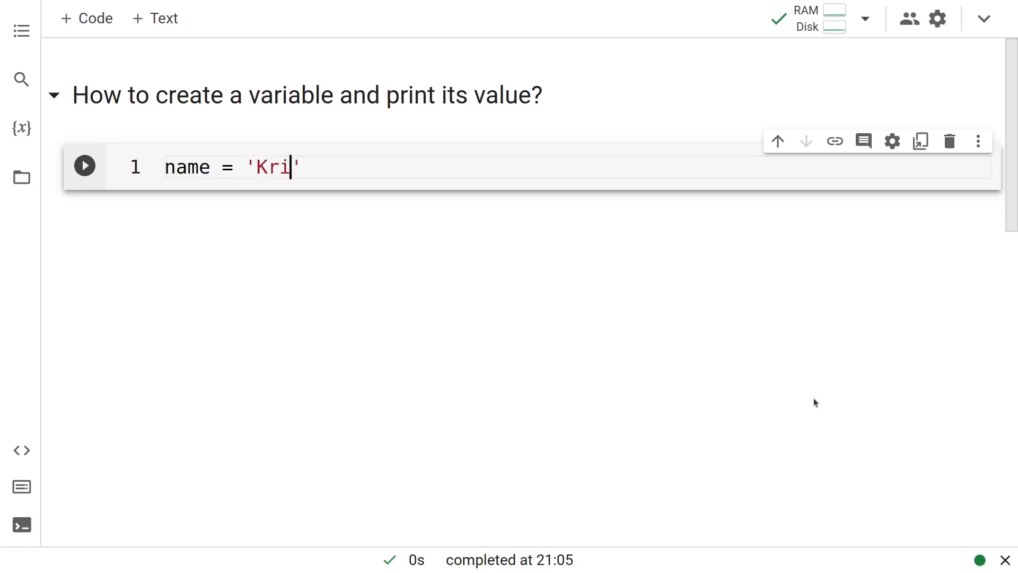
pyautogui.write('shna')
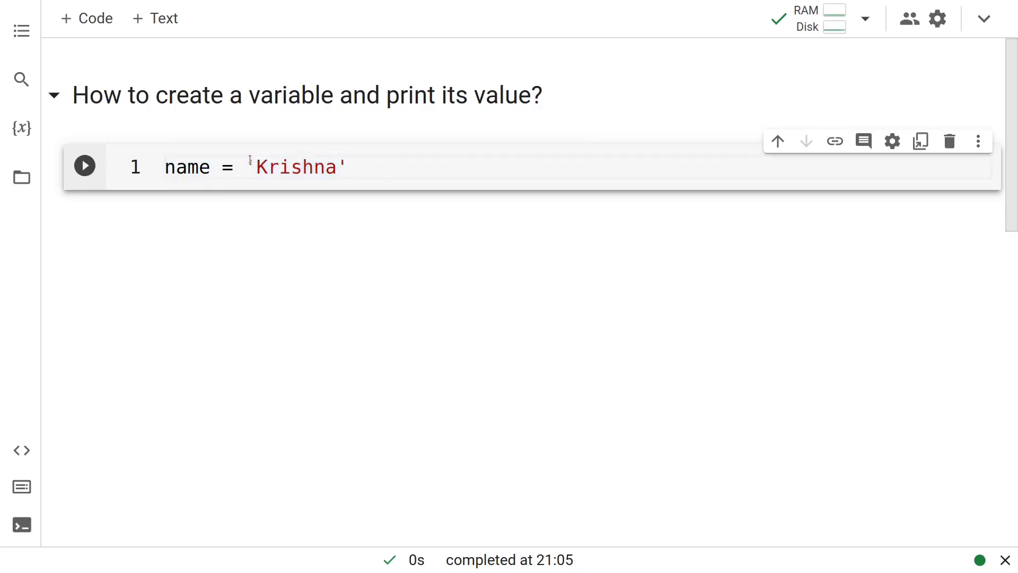
# Add print(name) on a second line and run the cell to output Krishna
pyautogui.doubleClick(296, 166)
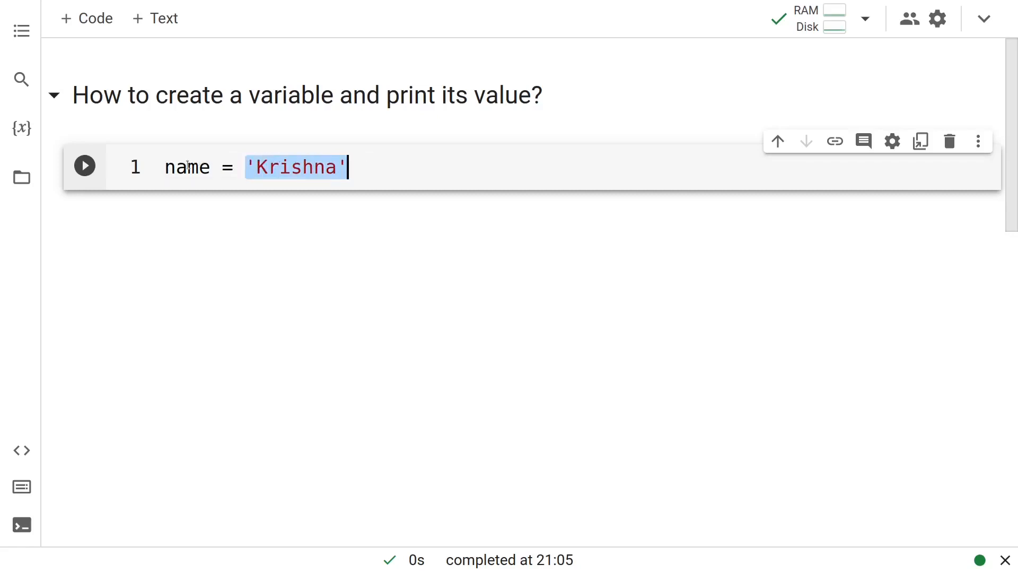
pyautogui.doubleClick(187, 166)
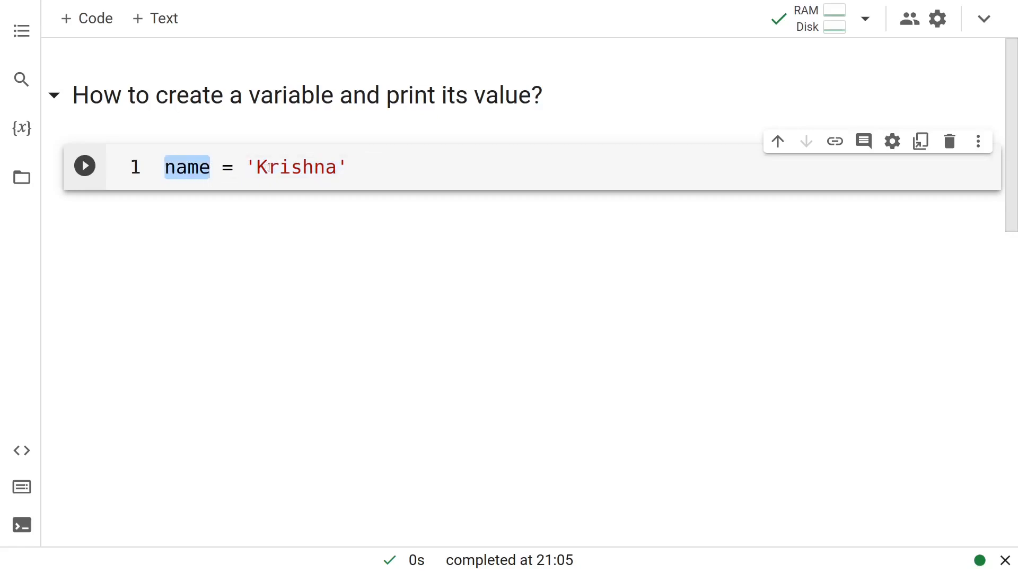
pyautogui.doubleClick(296, 166)
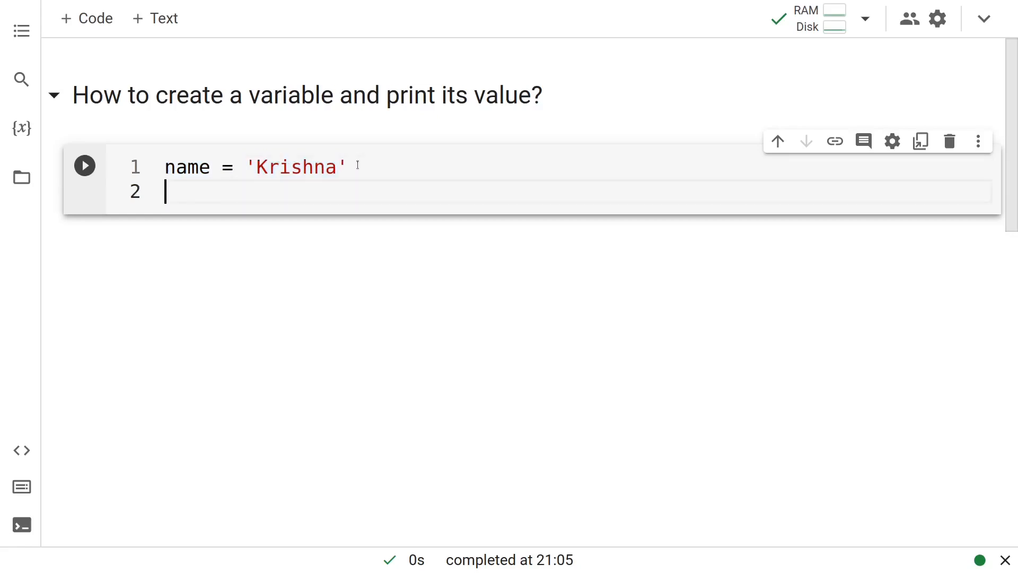
pyautogui.write('print(name)')
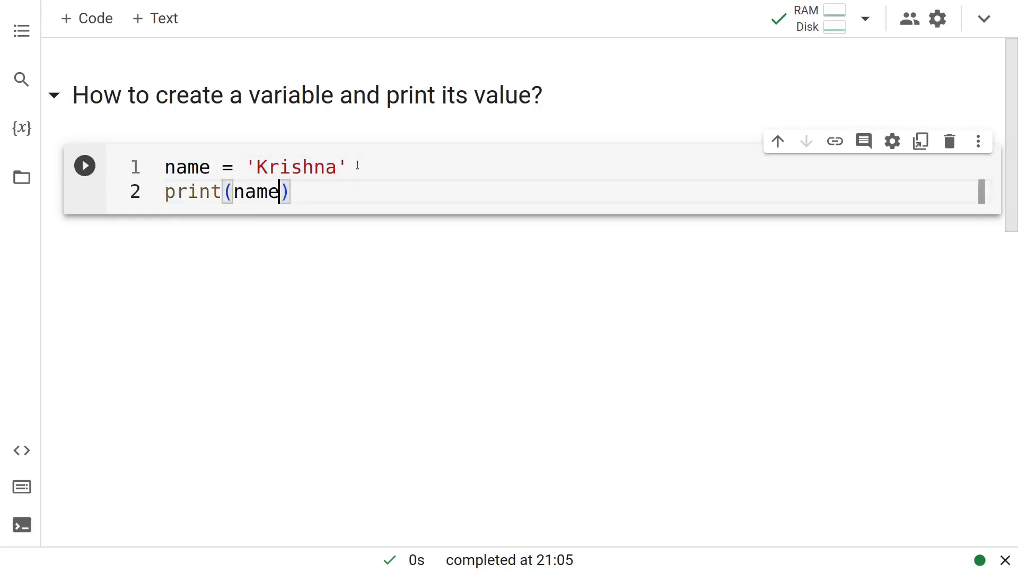
pyautogui.click(85, 165)
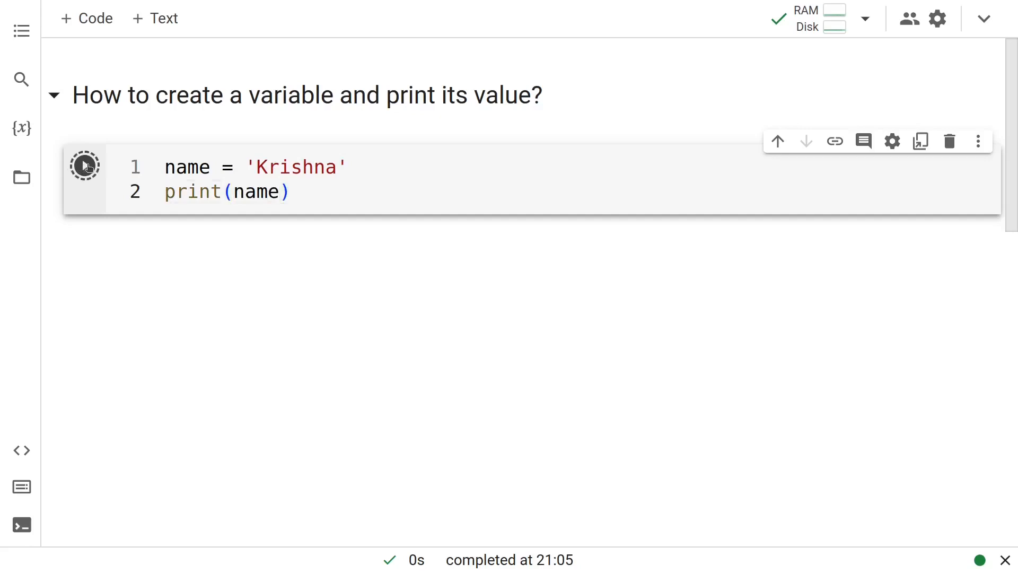
pyautogui.click(84, 164)
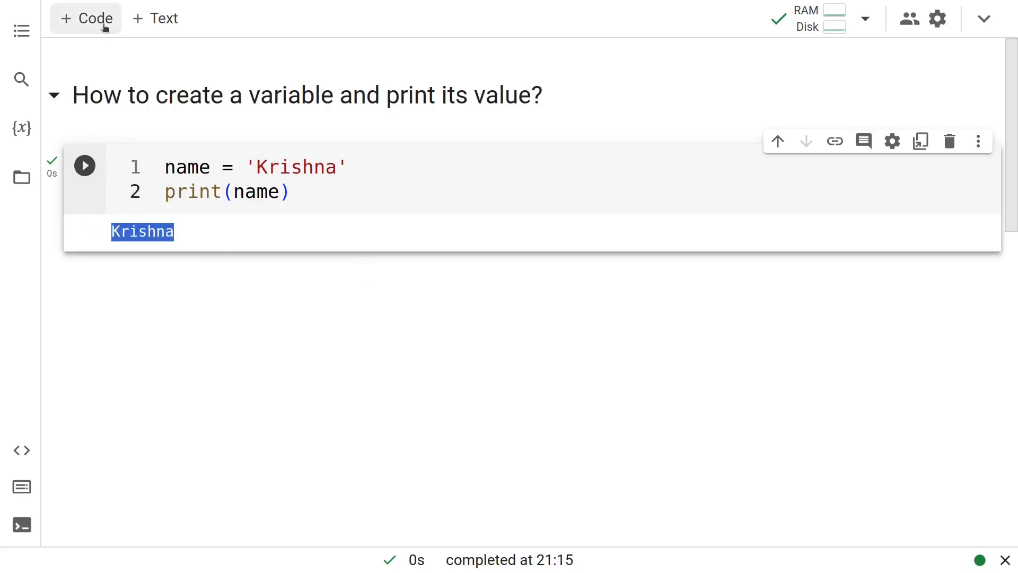
# Add a second code cell assigning 40 to the variable age
pyautogui.click(85, 18)
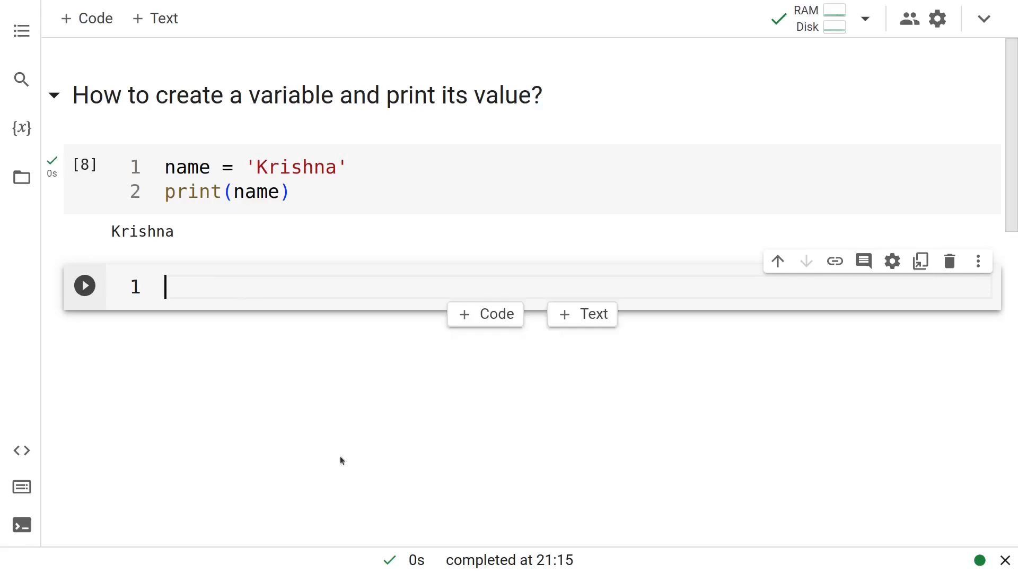
pyautogui.moveTo(791, 501)
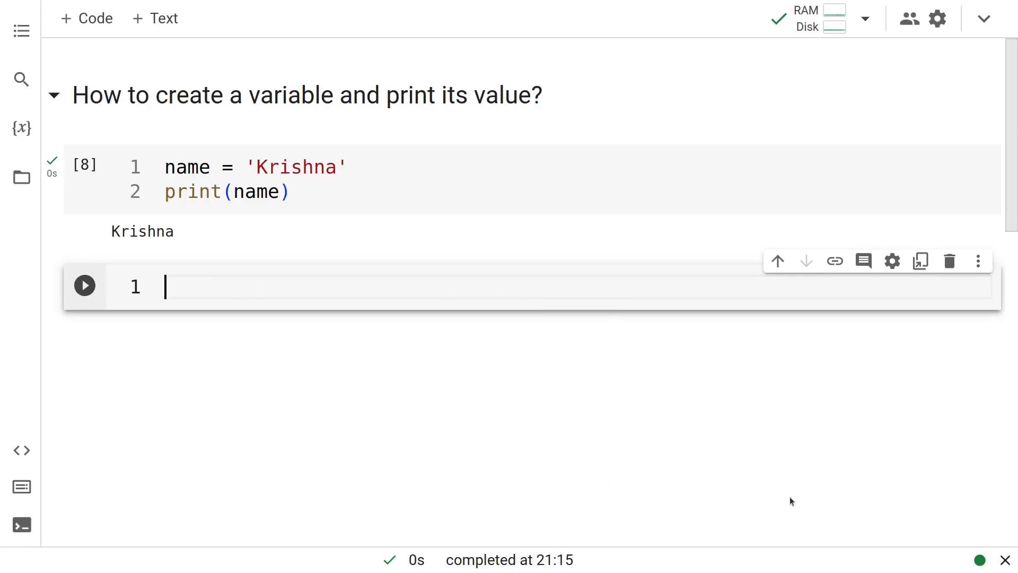
pyautogui.write('age =')
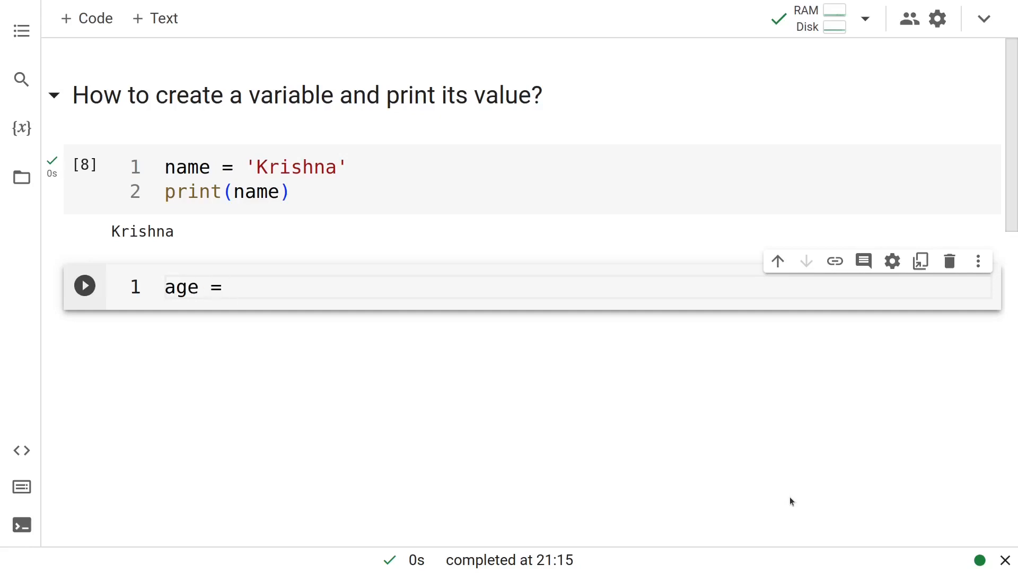
pyautogui.write('40')
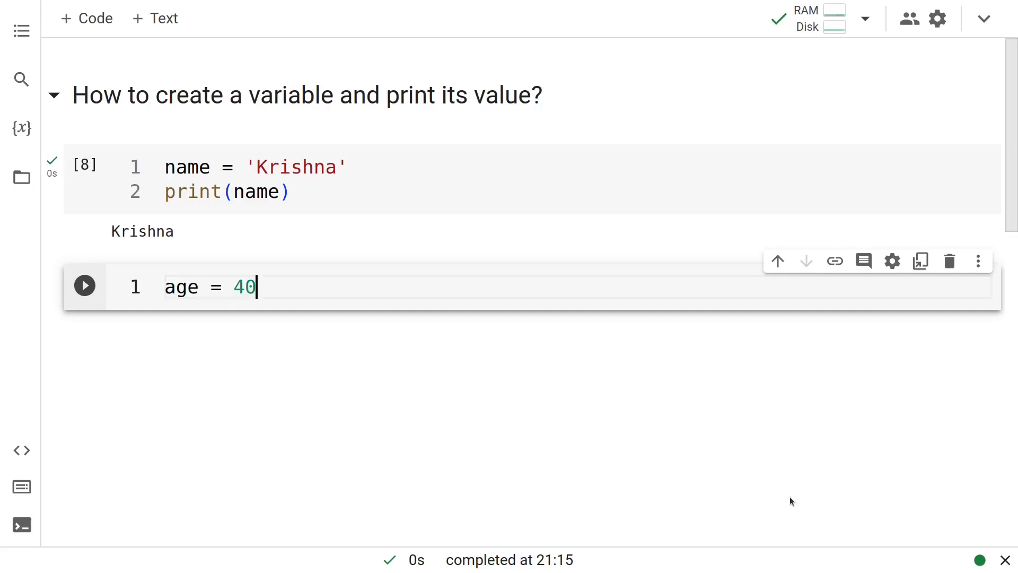
pyautogui.press('Enter')
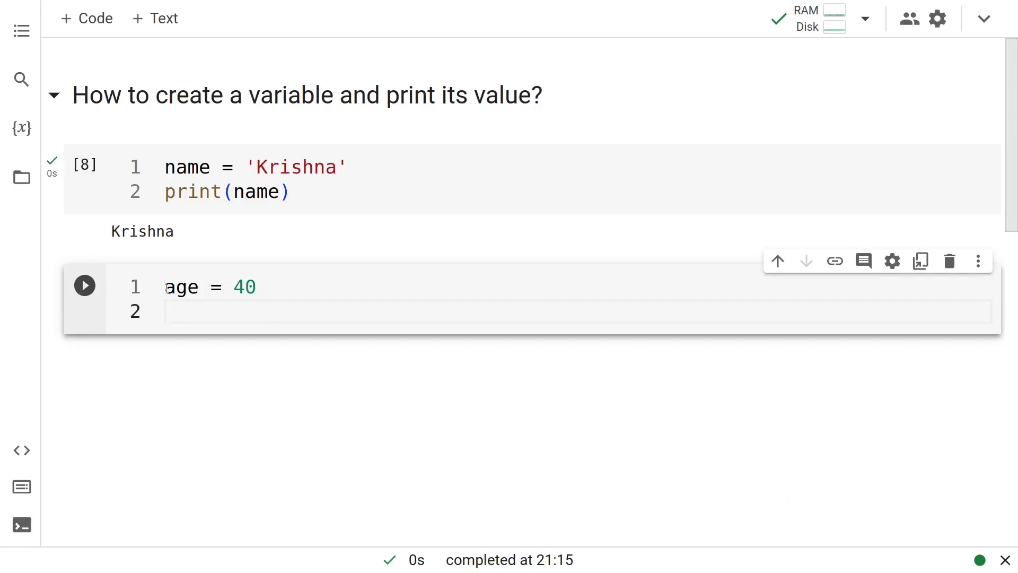
# Add print(age), run the cell to output 40, and add an empty cell below
pyautogui.doubleClick(182, 288)
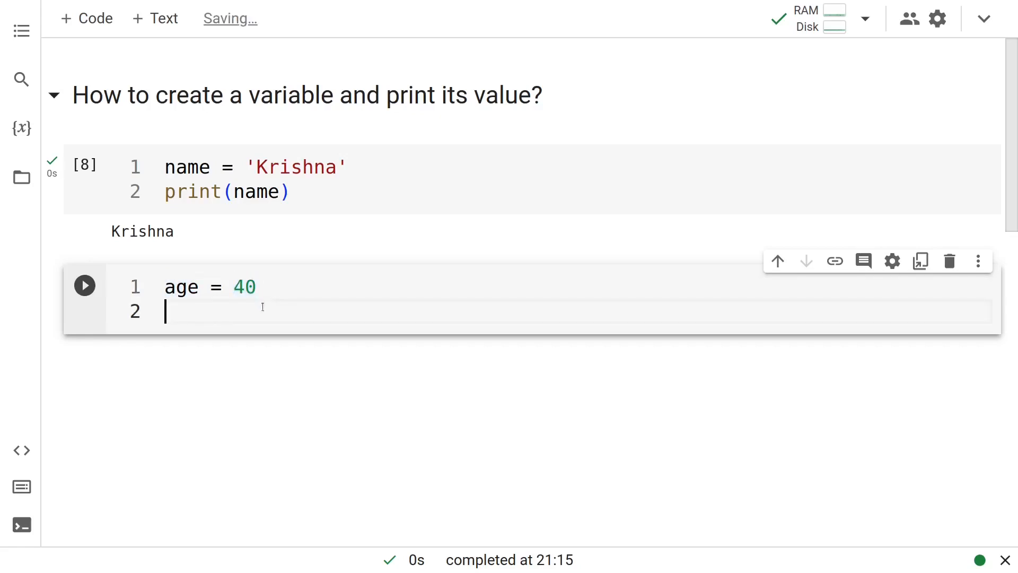
pyautogui.write('print(age)')
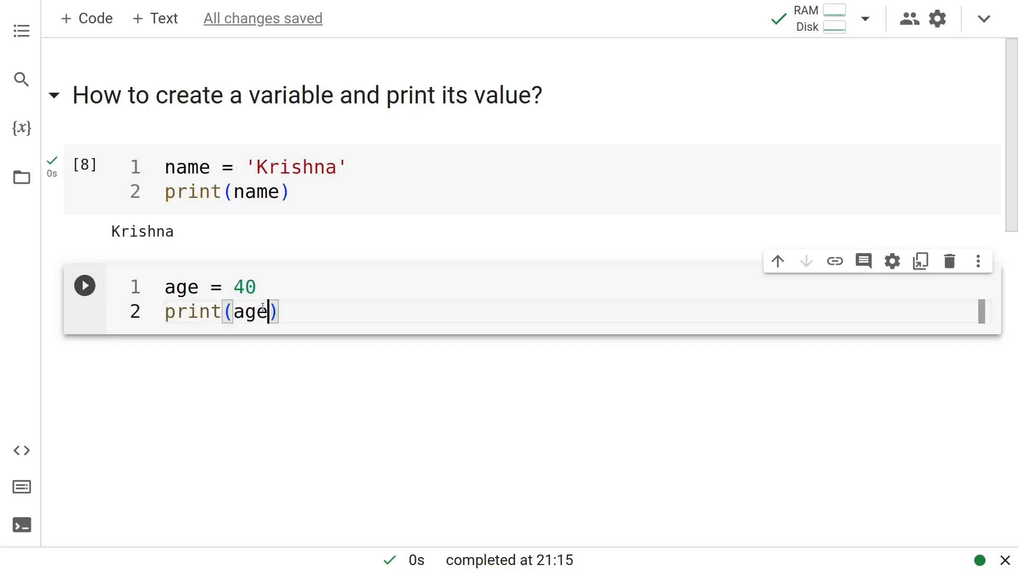
pyautogui.click(84, 285)
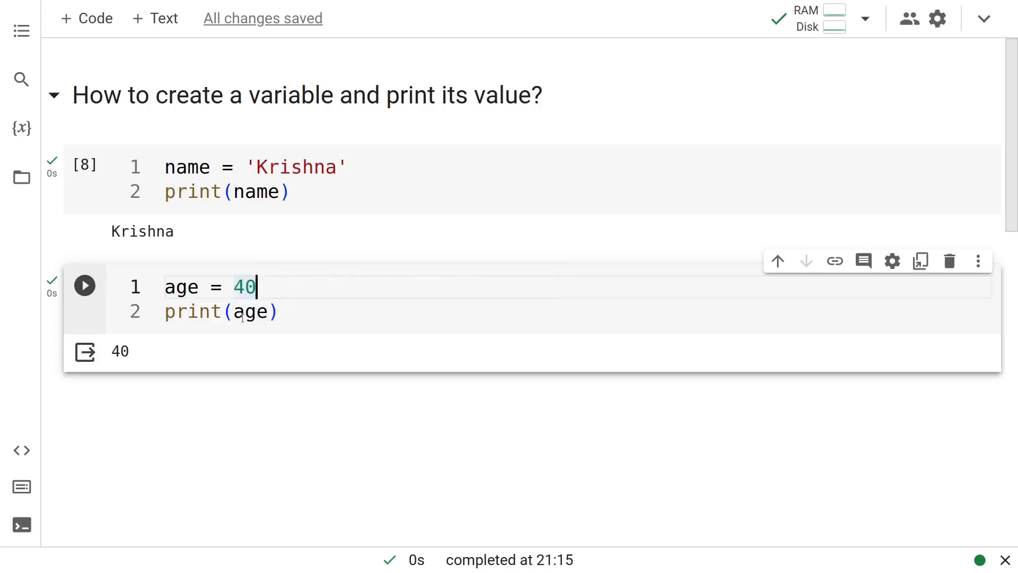
pyautogui.click(85, 284)
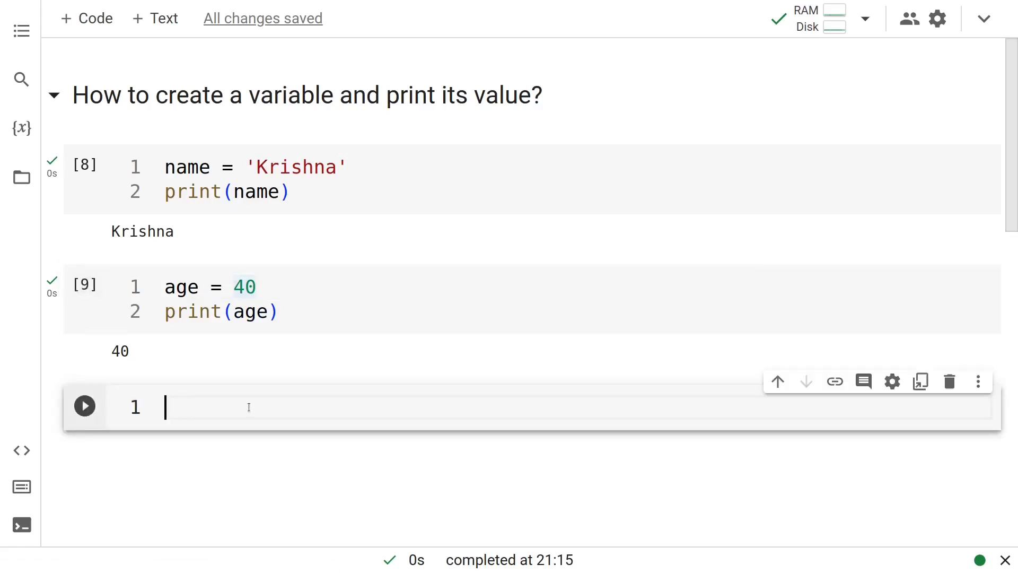
# Assign 5.5 to salary, print it and run the cell to output 5.5
pyautogui.write('salary =')
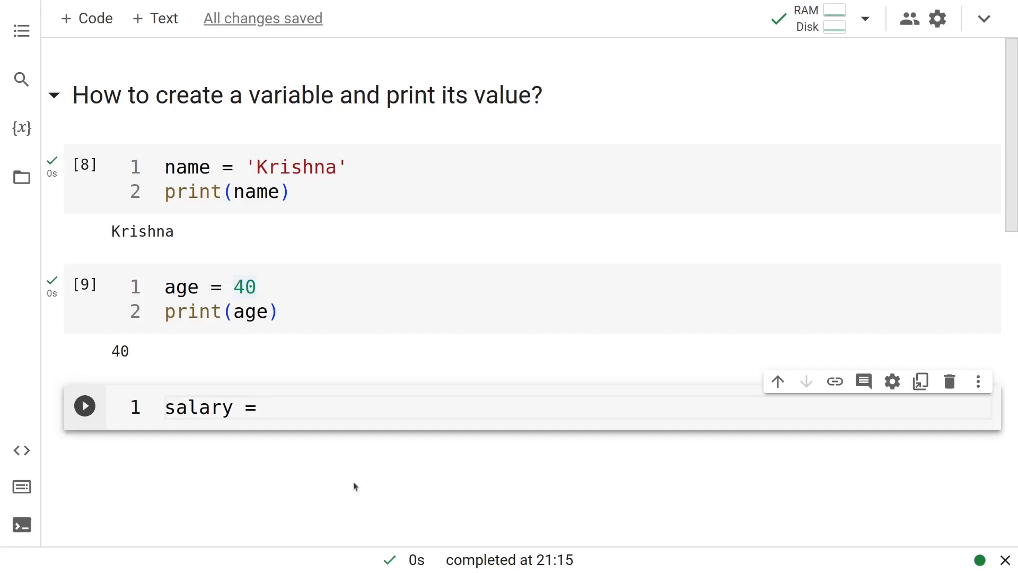
pyautogui.write('5.5')
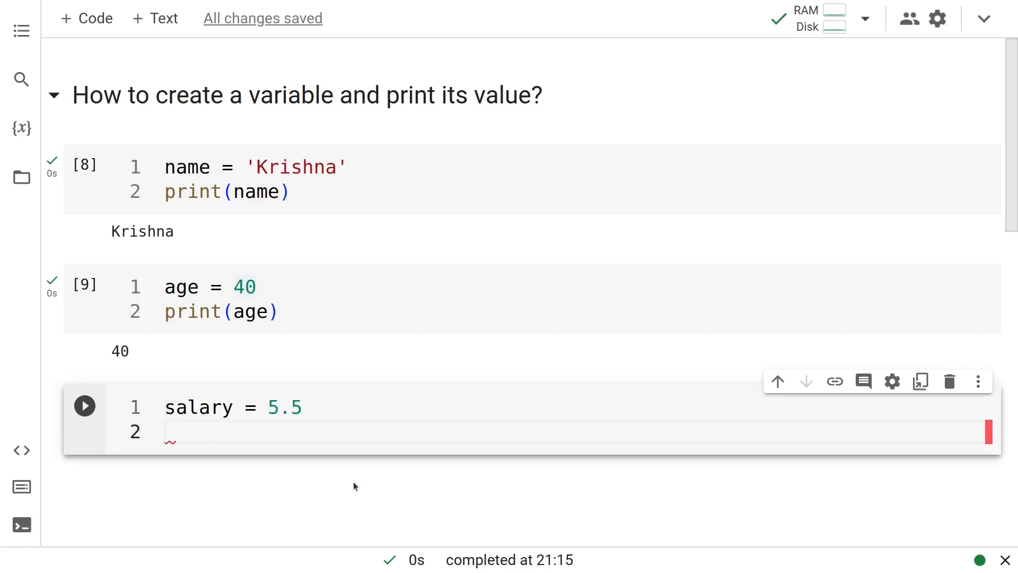
pyautogui.write('print(salary)')
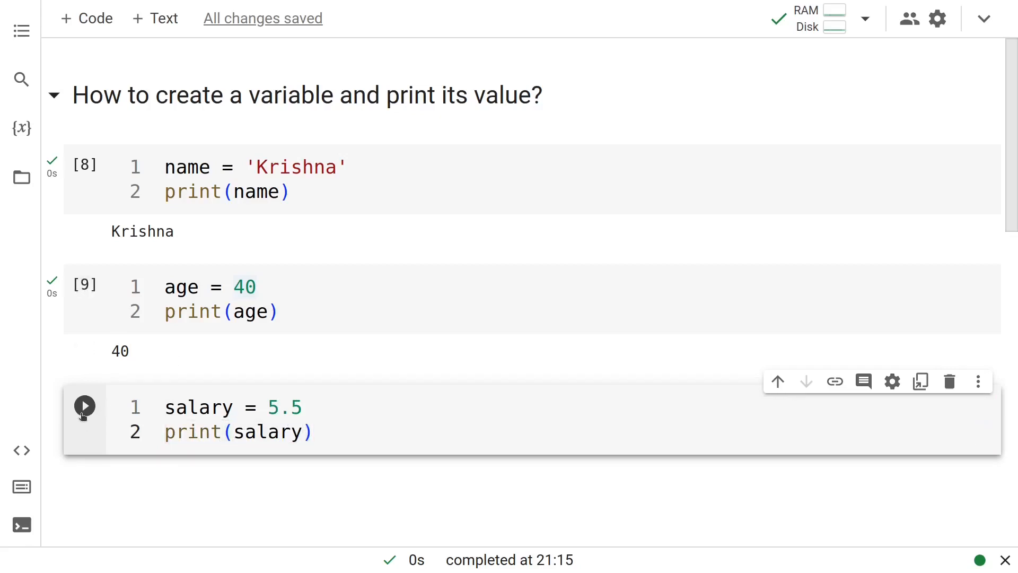
pyautogui.click(85, 407)
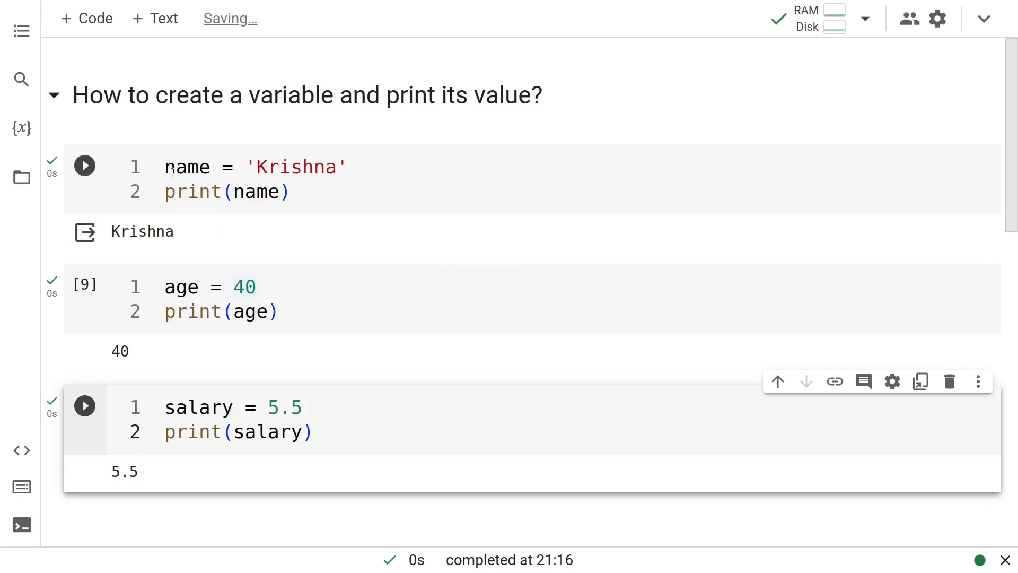
pyautogui.click(247, 166)
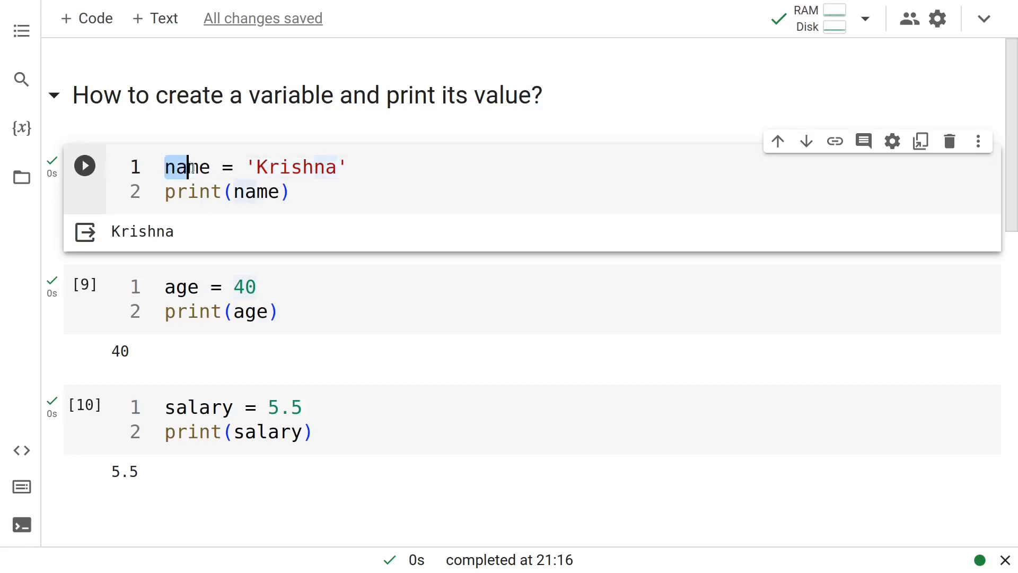
pyautogui.doubleClick(187, 166)
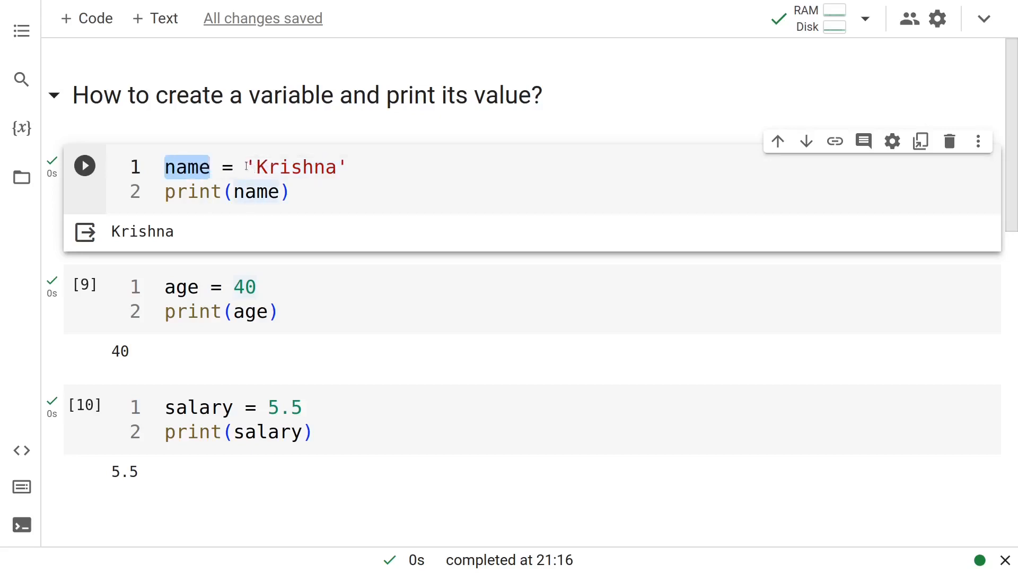
pyautogui.doubleClick(296, 167)
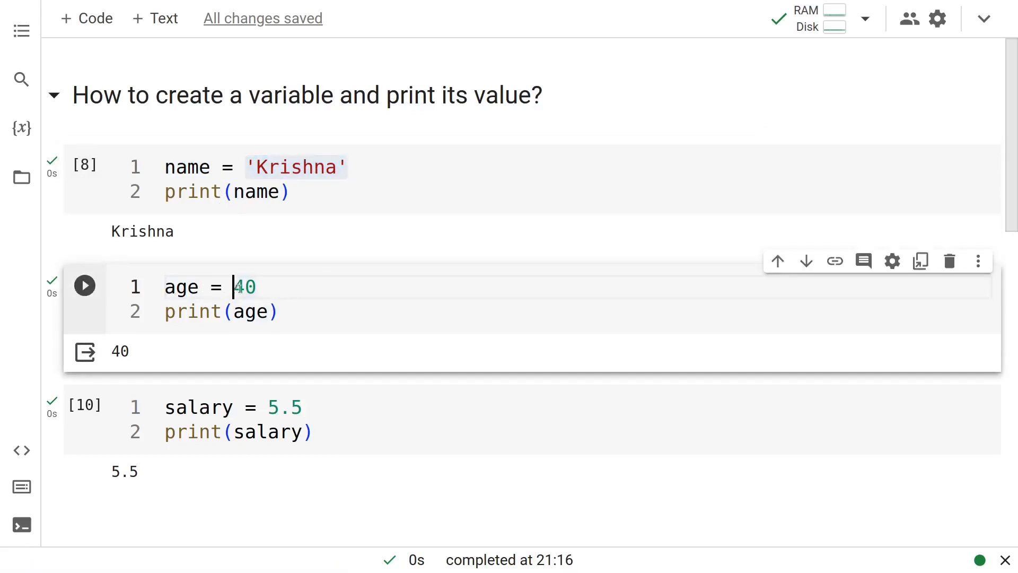
pyautogui.doubleClick(181, 287)
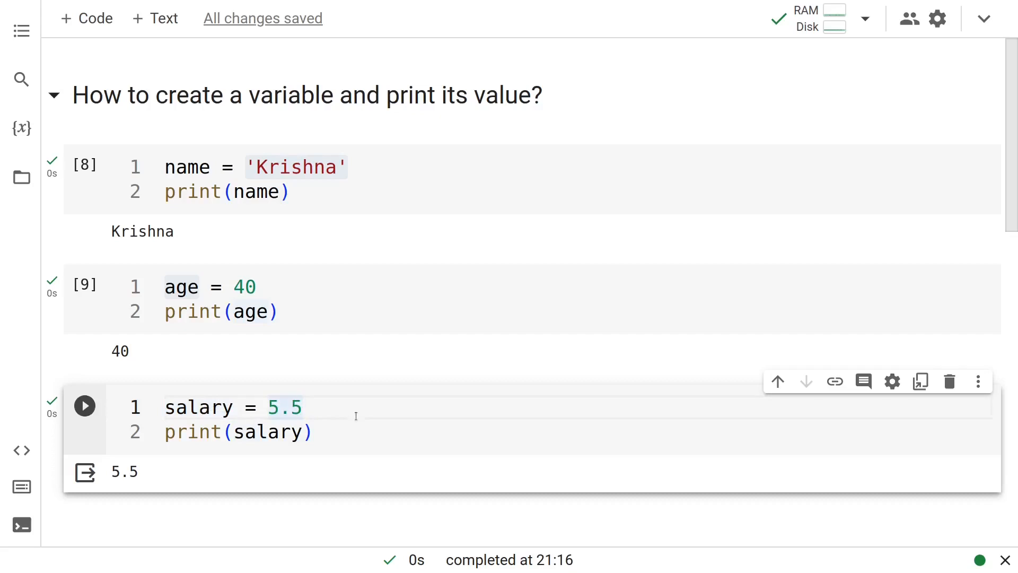
pyautogui.click(267, 407)
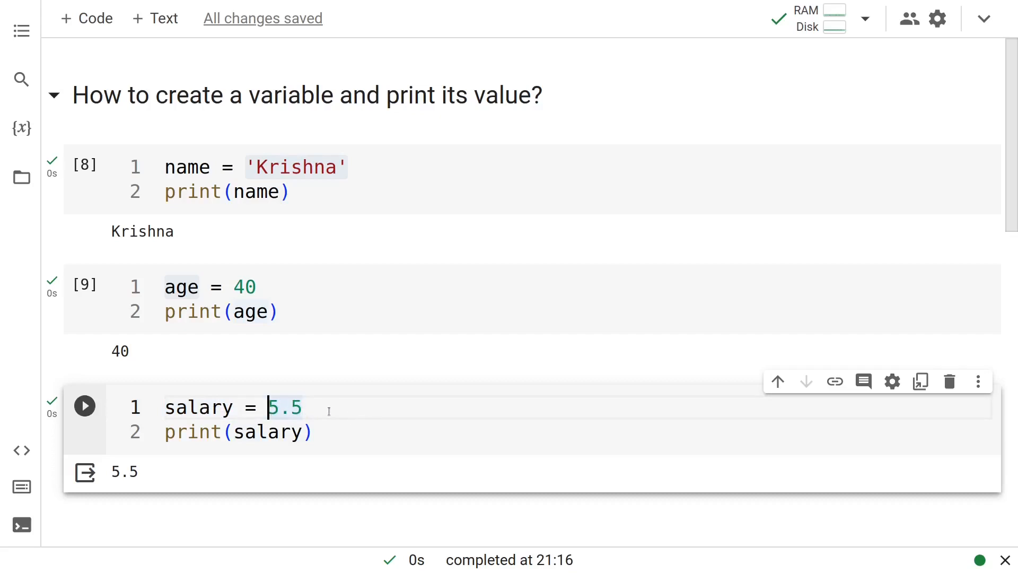
pyautogui.doubleClick(285, 408)
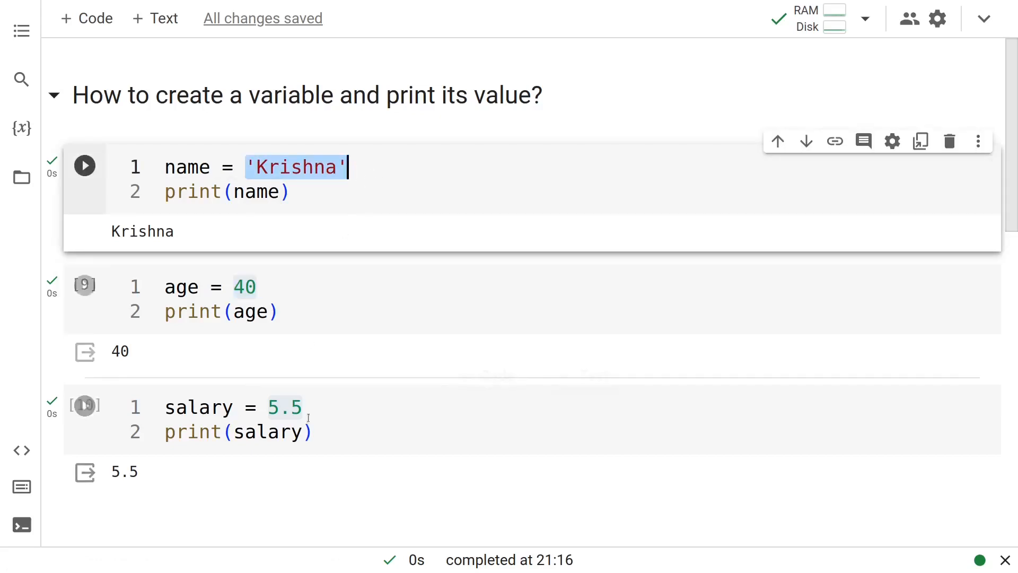
pyautogui.click(348, 489)
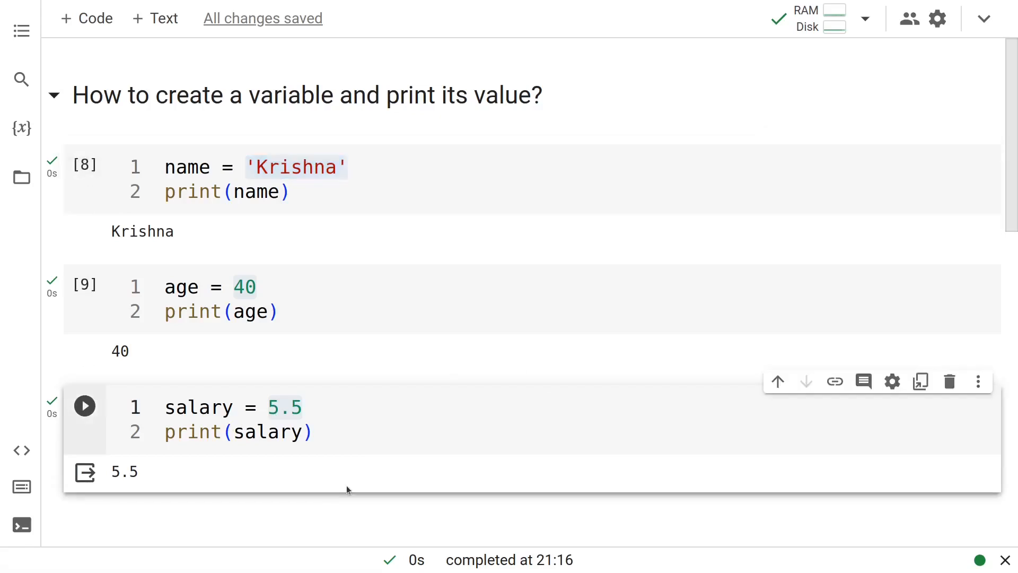